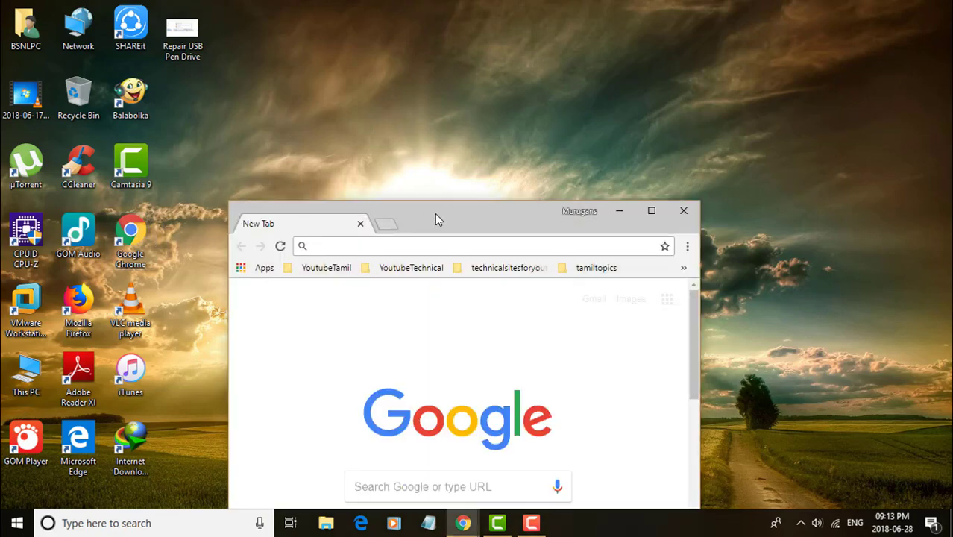
Search Google for 'intel board model find' to locate the Intel Board ID Tool.
{"action": "left_click", "coordinate": [651, 211]}
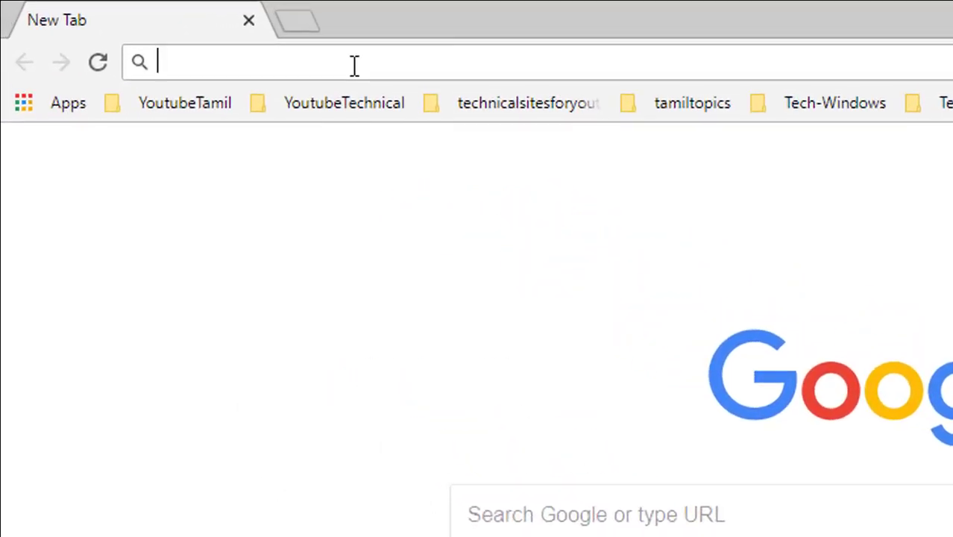
{"action": "type", "text": "intel board model find"}
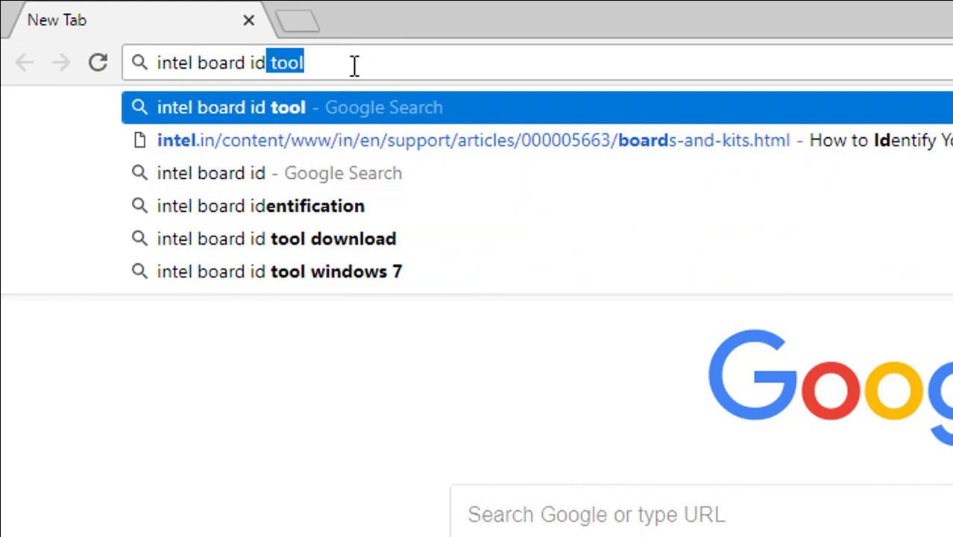
{"action": "key", "text": "Return"}
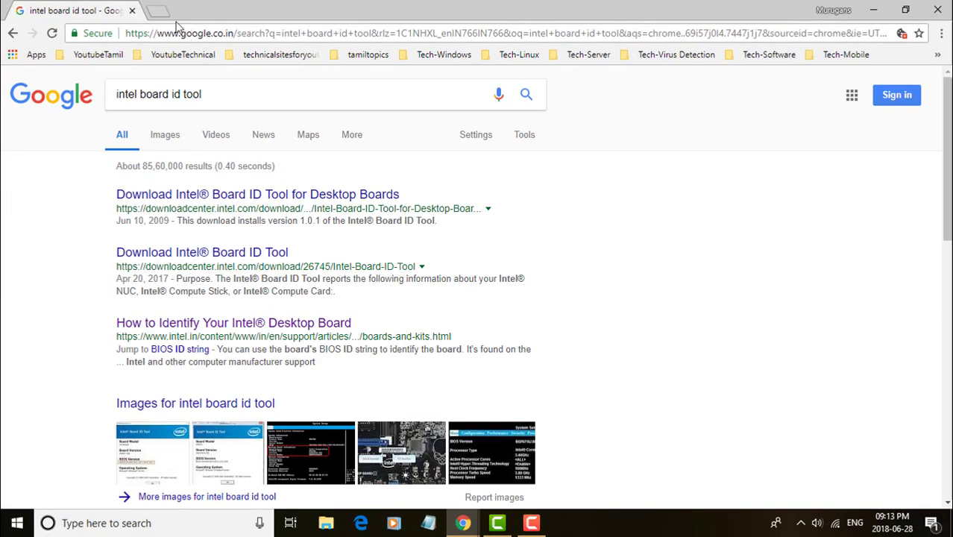
{"action": "mouse_move", "coordinate": [257, 194]}
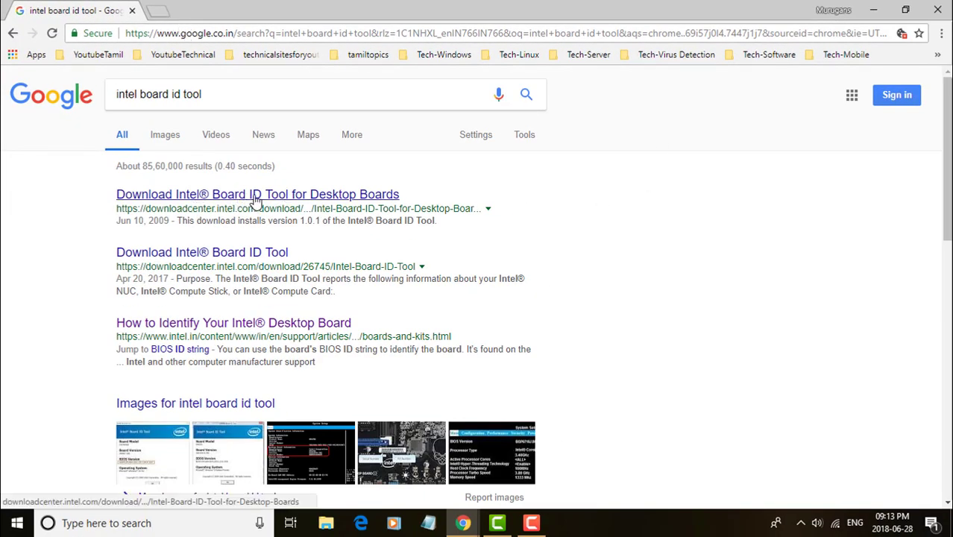
Go to the Intel Board ID Tool for Desktop Boards download page from the results.
{"action": "left_click", "coordinate": [257, 194]}
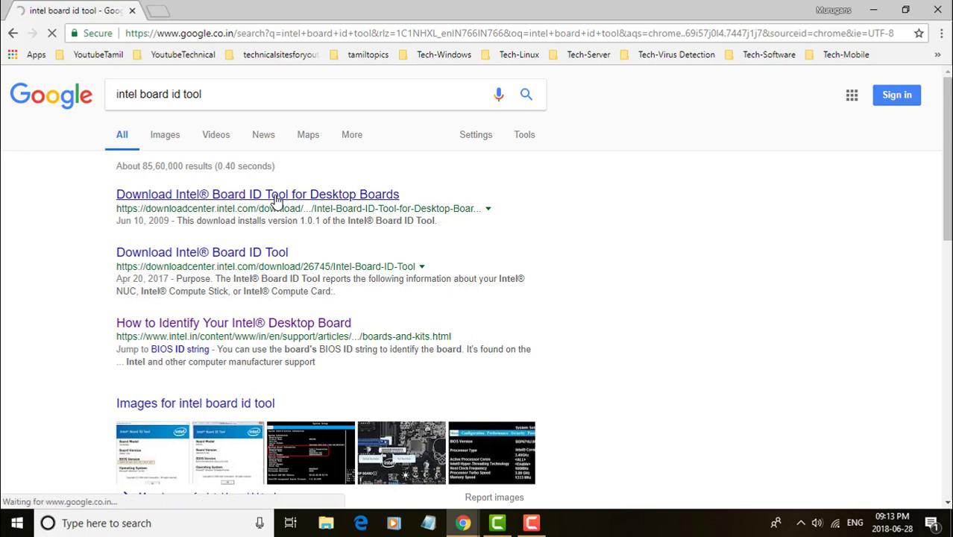
{"action": "left_click", "coordinate": [257, 194]}
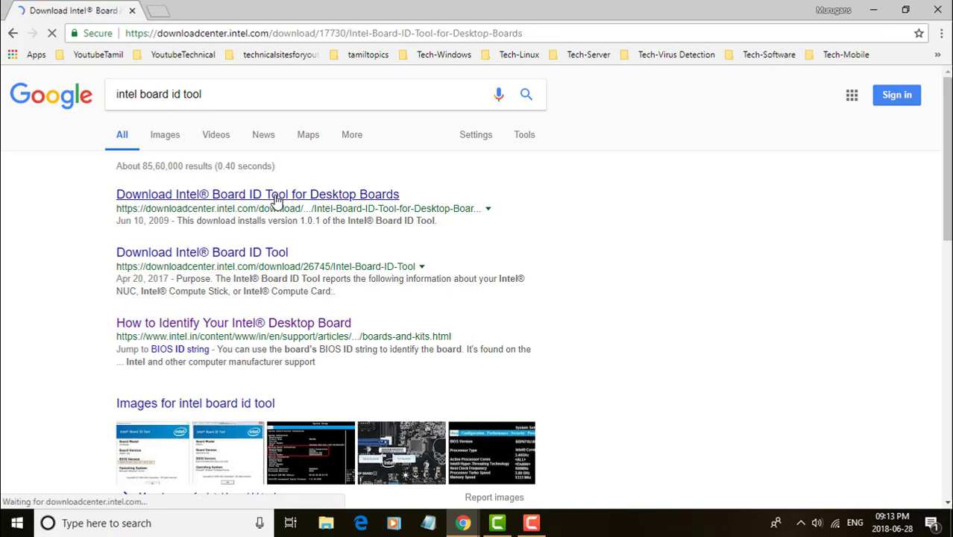
{"action": "left_click", "coordinate": [257, 194]}
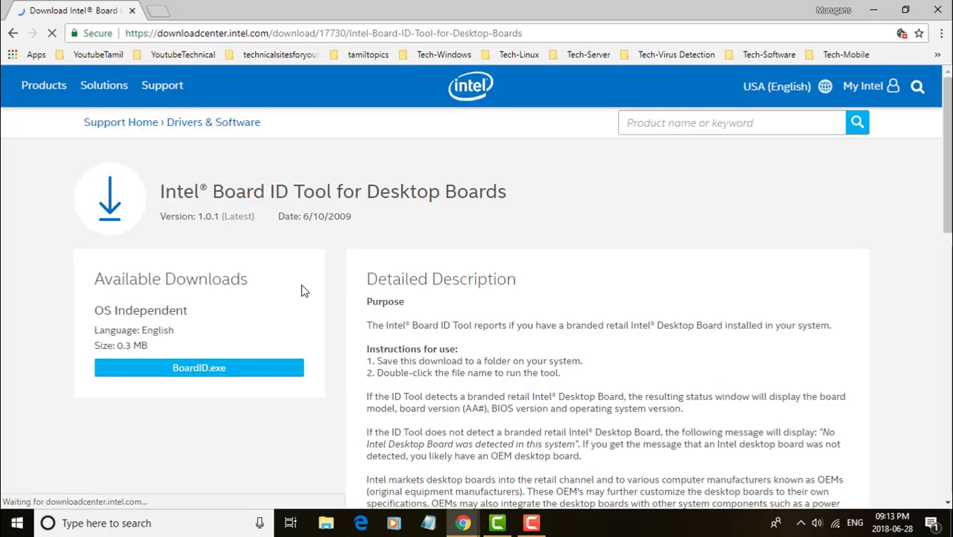
{"action": "scroll", "scroll_direction": "down", "scroll_amount": 3}
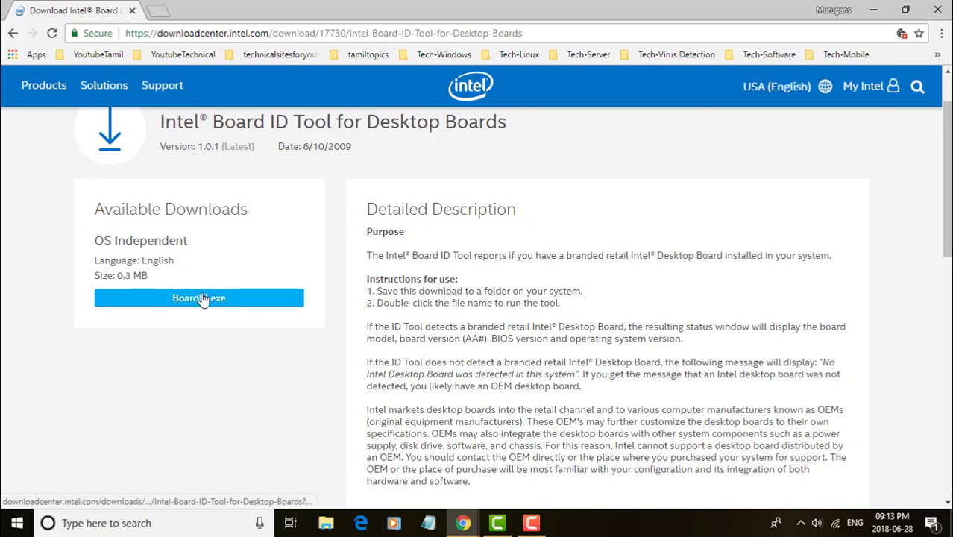
Download BoardID.exe, accepting the Intel software license agreement.
{"action": "left_click", "coordinate": [199, 297]}
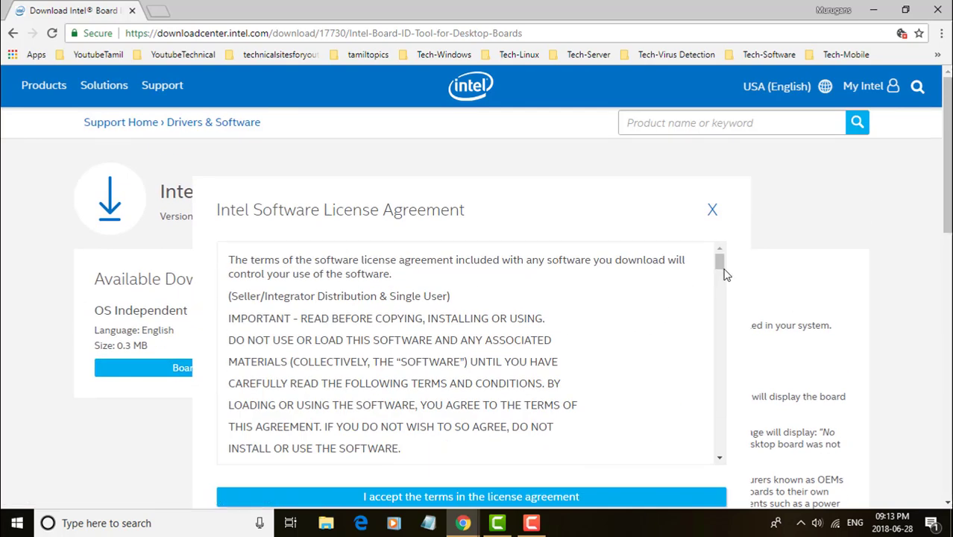
{"action": "scroll", "scroll_direction": "down", "scroll_amount": 3}
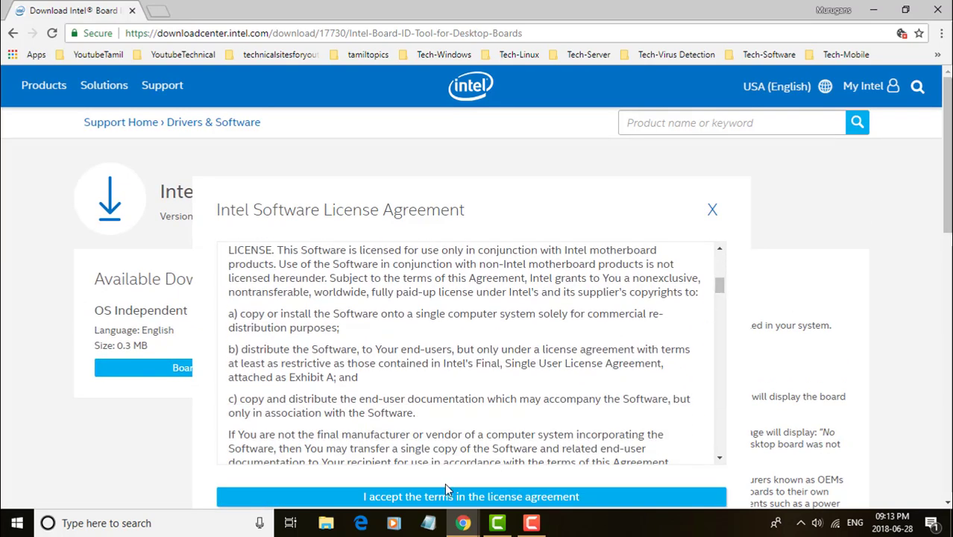
{"action": "left_click", "coordinate": [471, 496]}
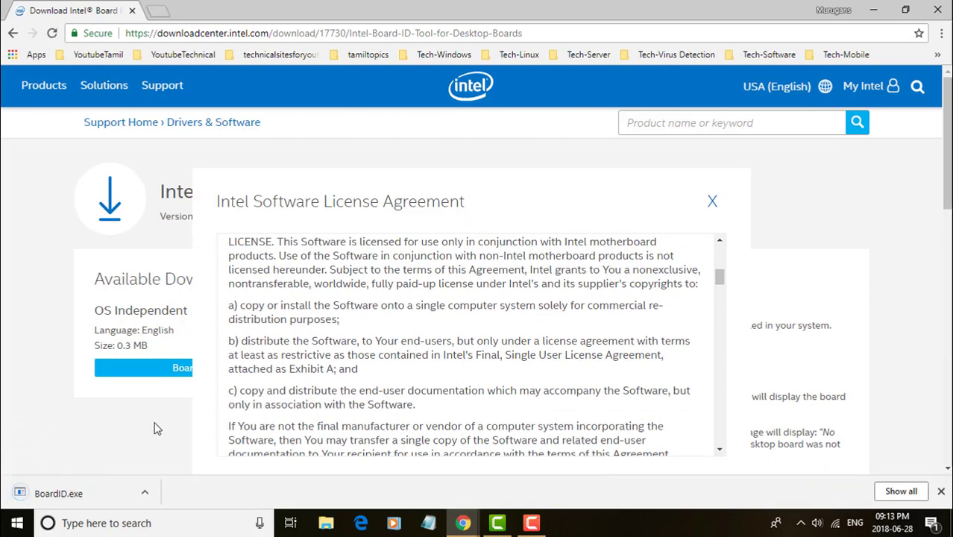
{"action": "mouse_move", "coordinate": [84, 493]}
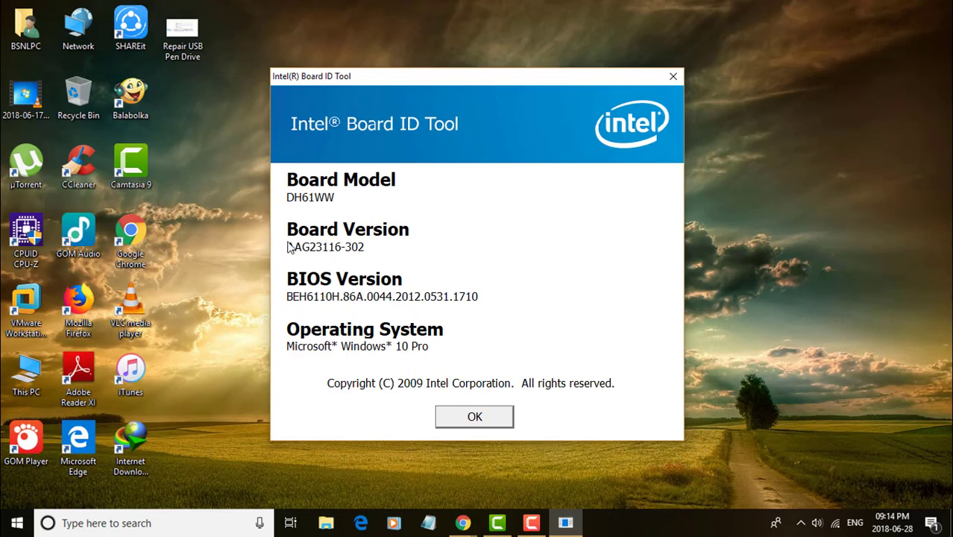
{"action": "mouse_move", "coordinate": [340, 204]}
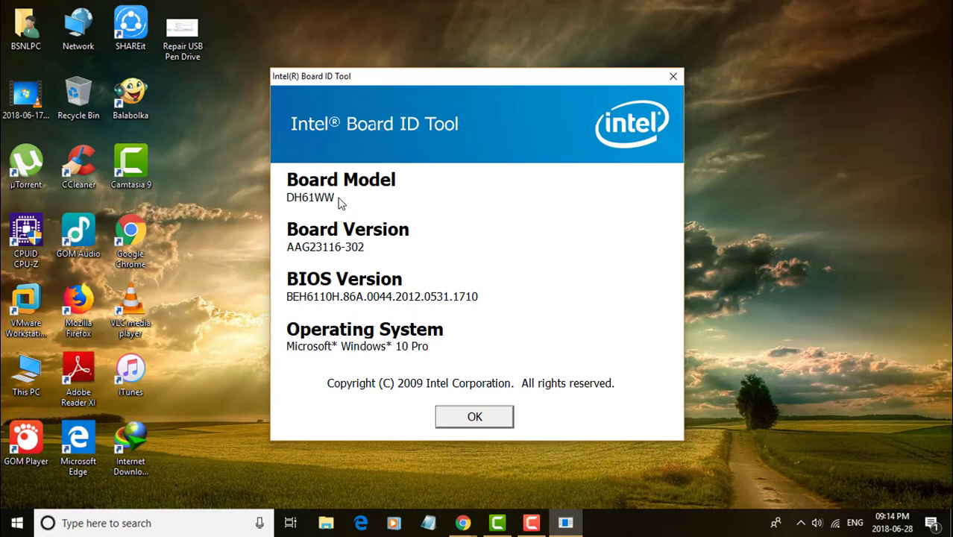
{"action": "mouse_move", "coordinate": [423, 97]}
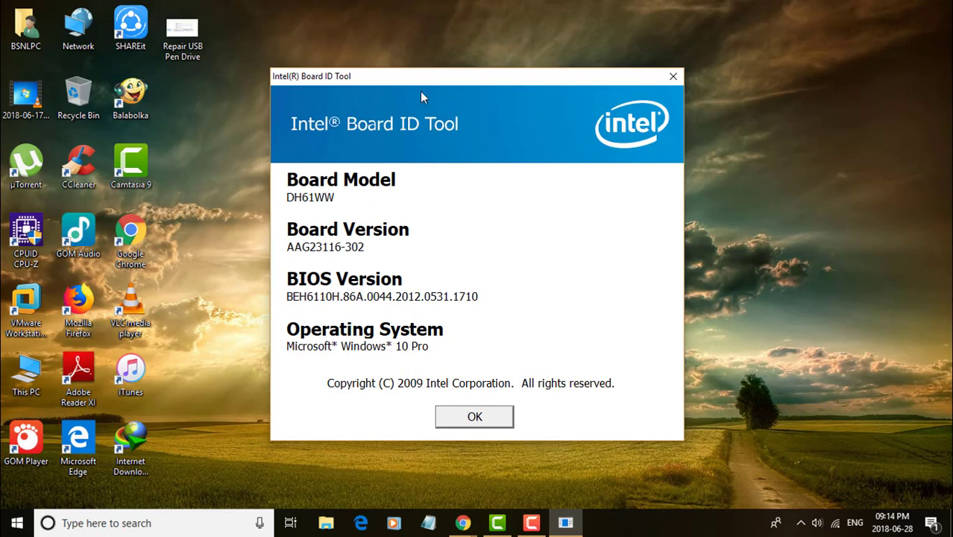
{"action": "mouse_move", "coordinate": [425, 80]}
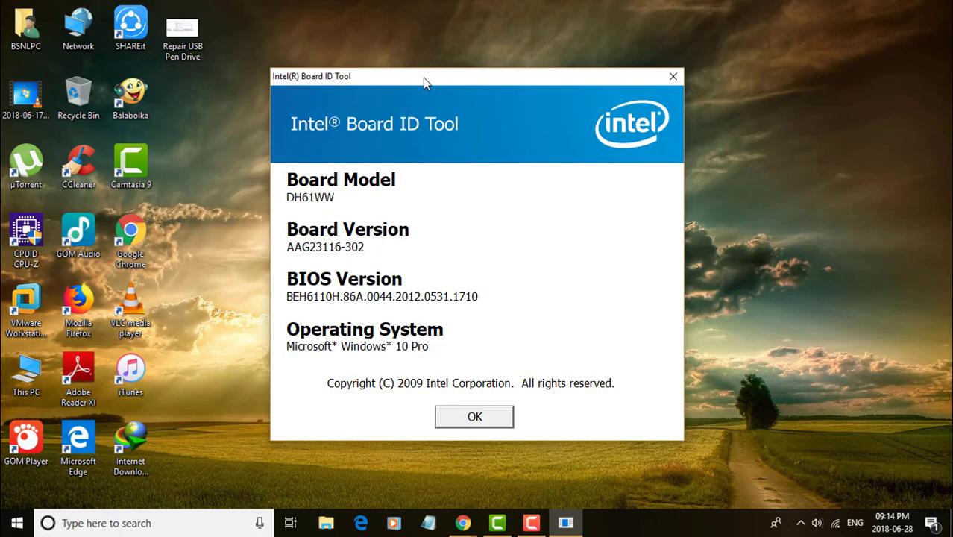
{"action": "mouse_move", "coordinate": [467, 407]}
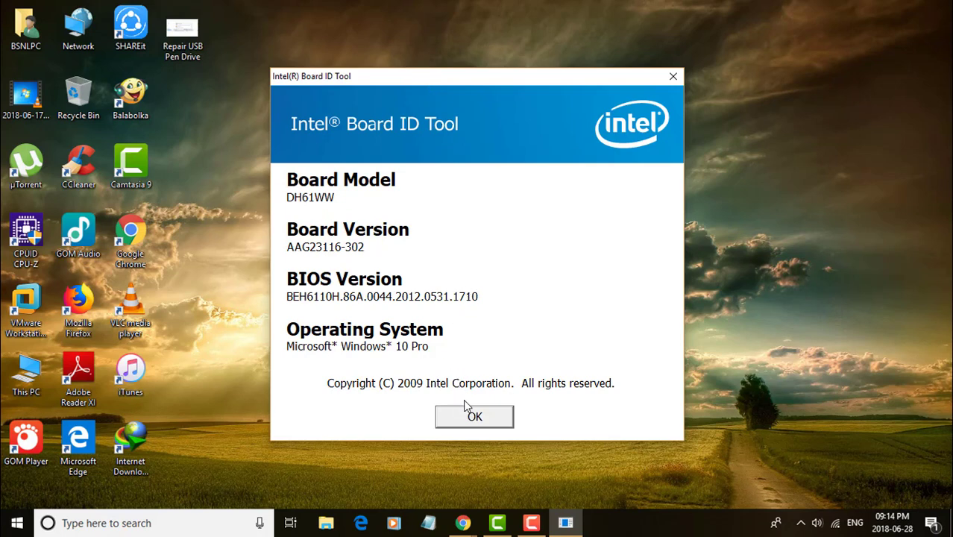
{"action": "mouse_move", "coordinate": [315, 218]}
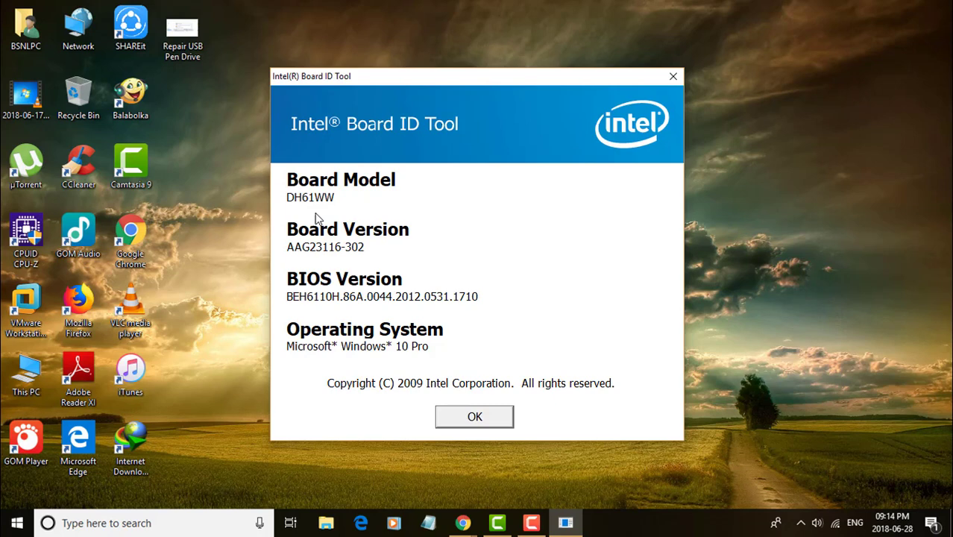
{"action": "mouse_move", "coordinate": [278, 366]}
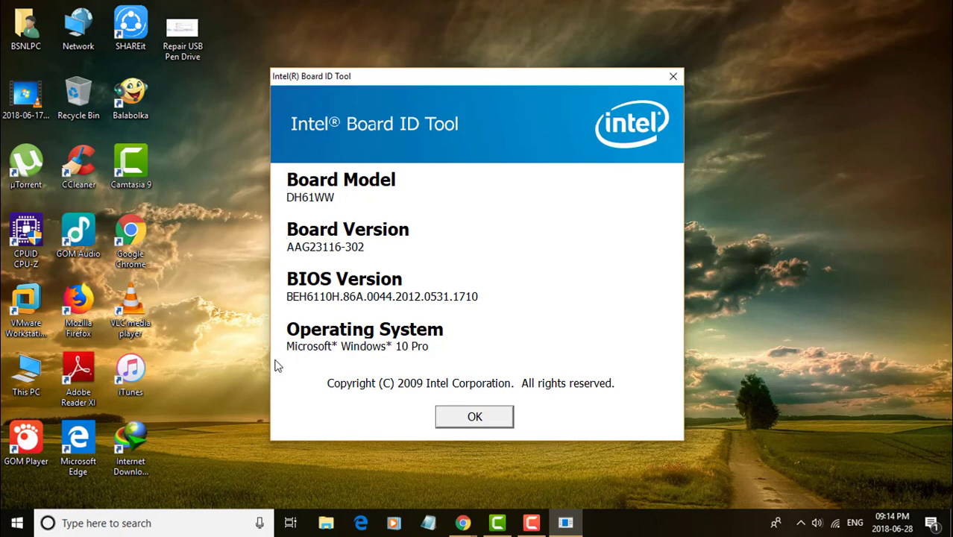
{"action": "mouse_move", "coordinate": [455, 370]}
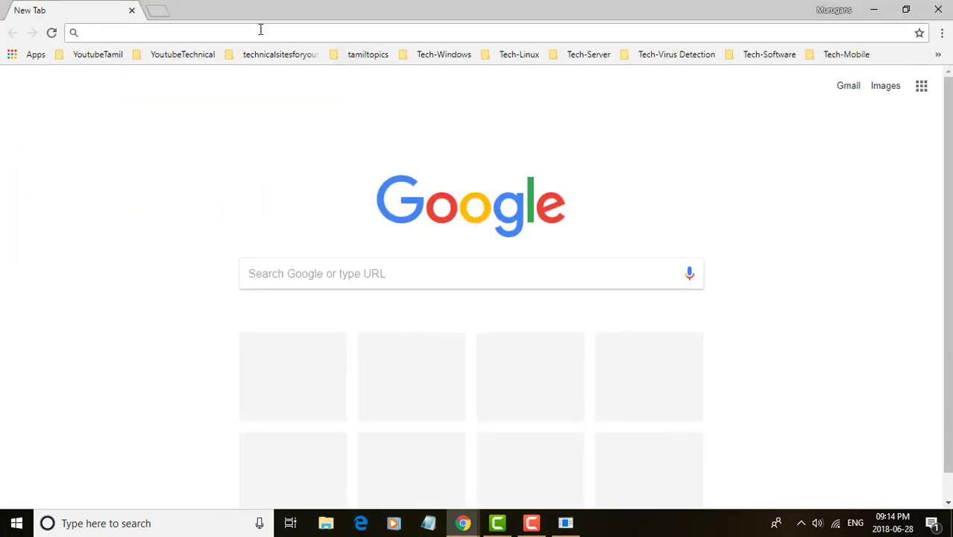
{"action": "mouse_move", "coordinate": [200, 35]}
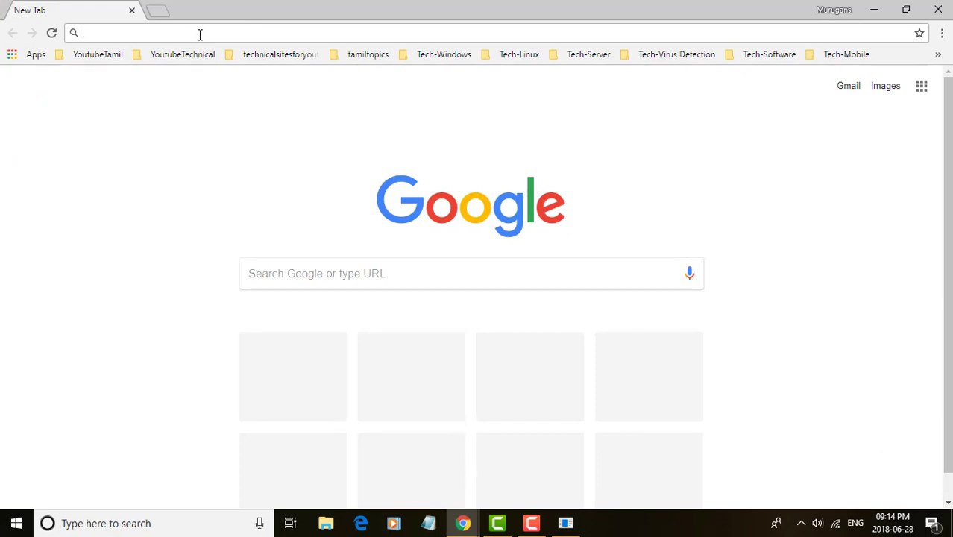
Search for Intel support drivers and go to the Drivers & Software - Intel result.
{"action": "type", "text": "instagram.com"}
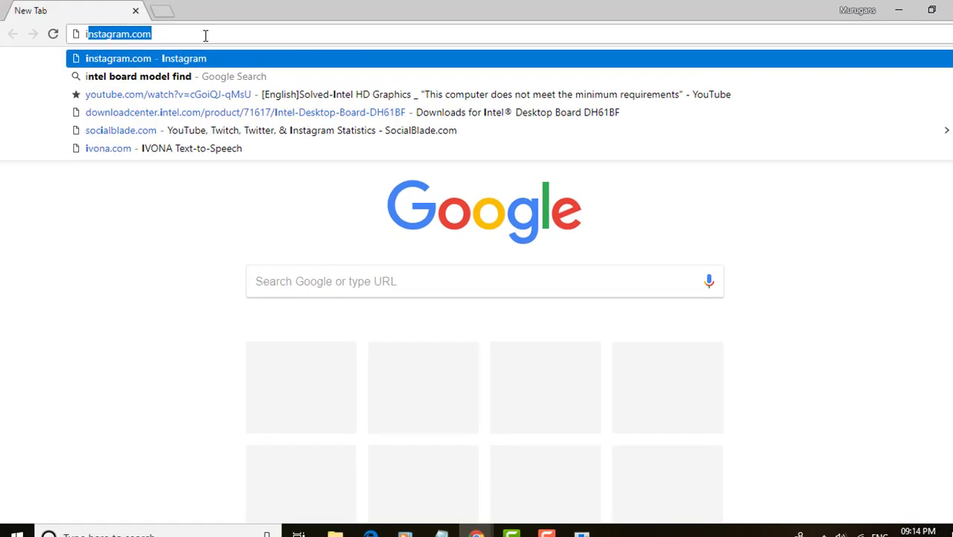
{"action": "left_click", "coordinate": [139, 76]}
{"action": "type", "text": "intel support"}
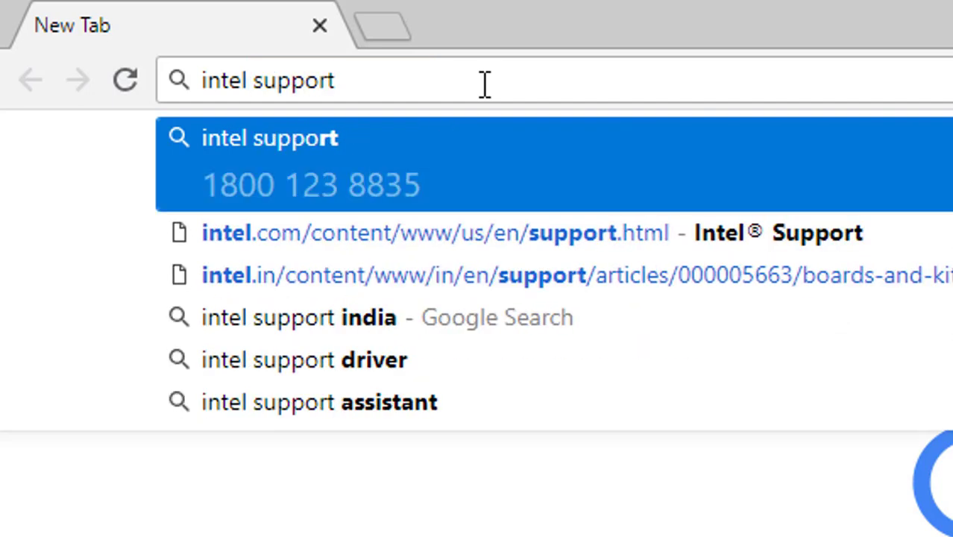
{"action": "type", "text": "driver&rlz="}
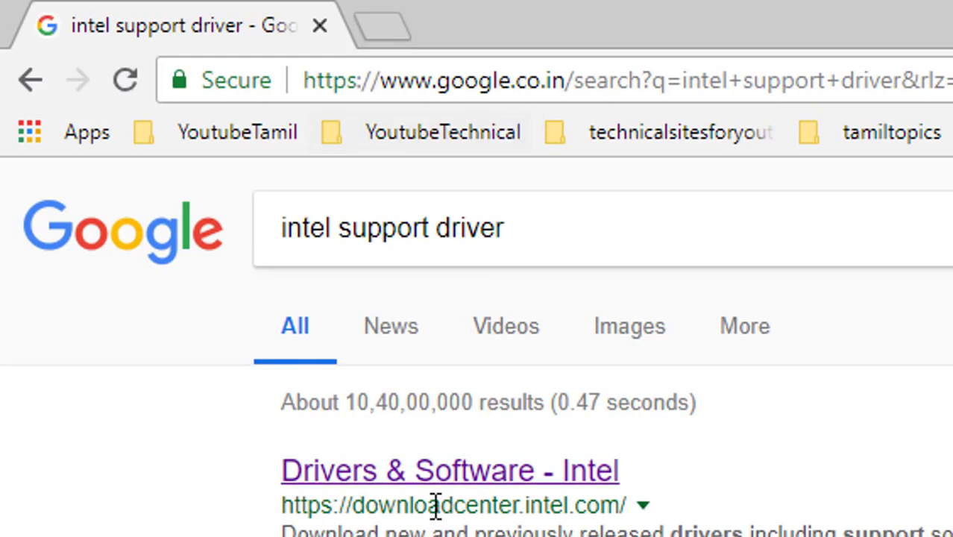
{"action": "left_click", "coordinate": [449, 469]}
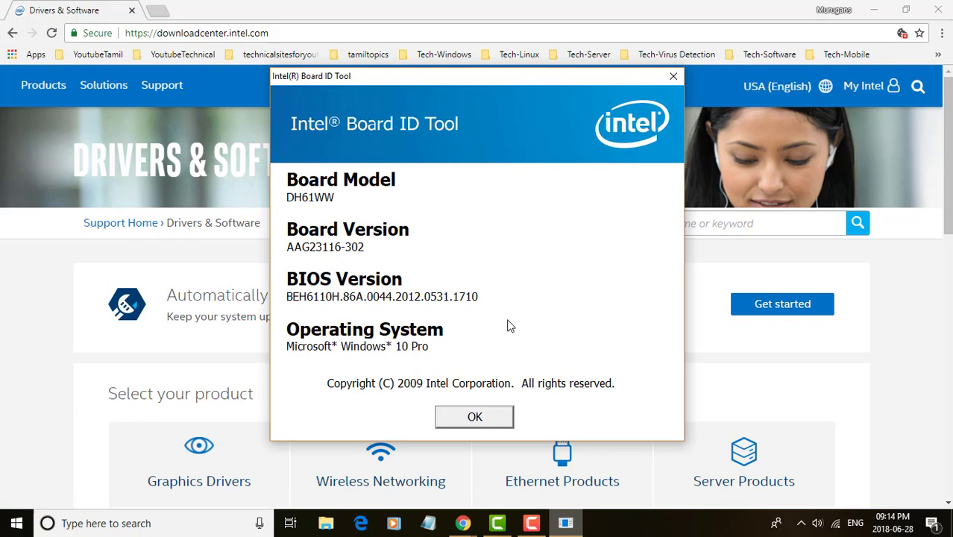
{"action": "mouse_move", "coordinate": [481, 257]}
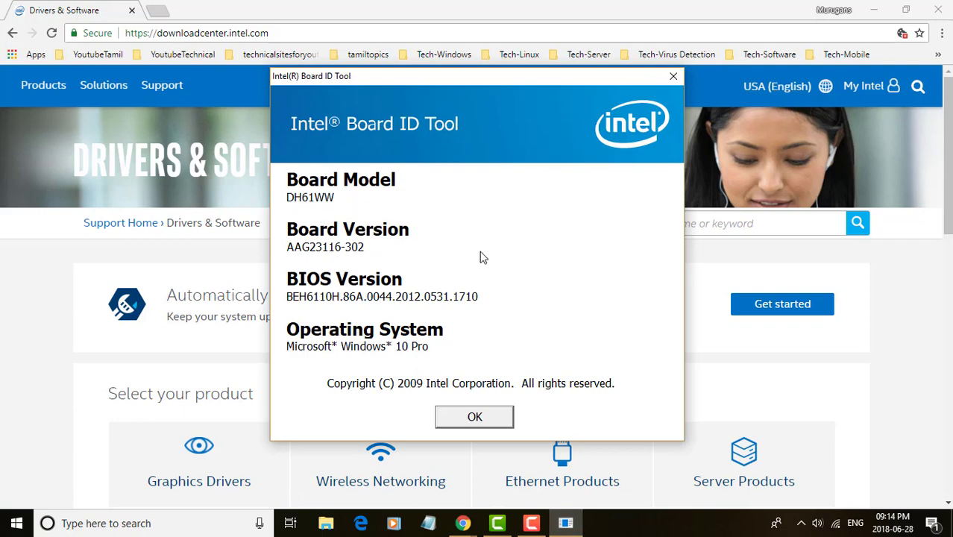
{"action": "mouse_move", "coordinate": [737, 273]}
{"action": "type", "text": "d"}
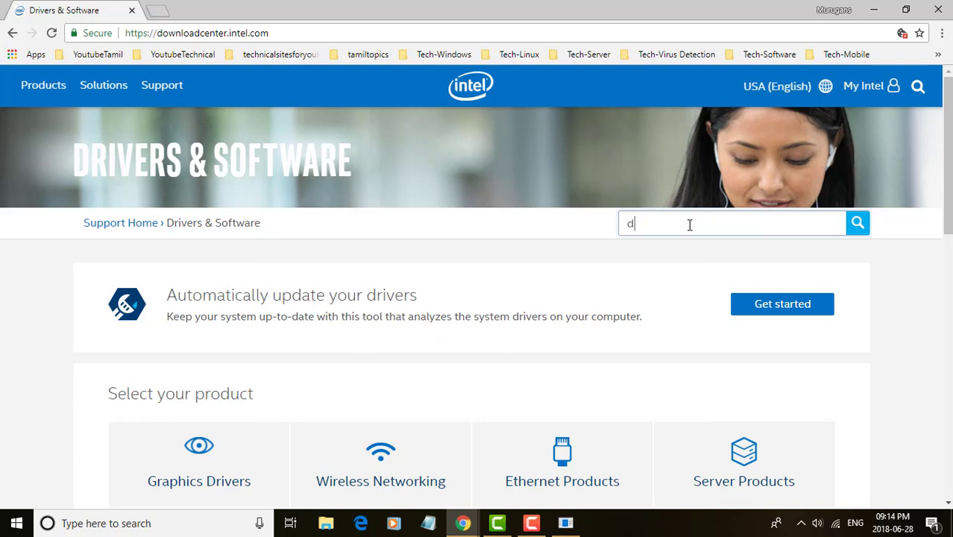
Find board 'dh61ww' in the product search and go to its downloads page.
{"action": "type", "text": "h61"}
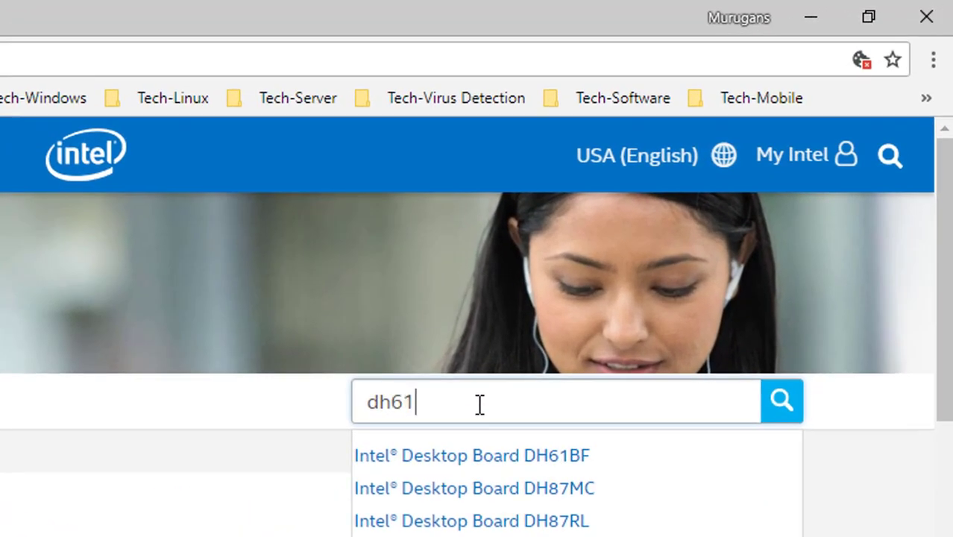
{"action": "type", "text": "ww"}
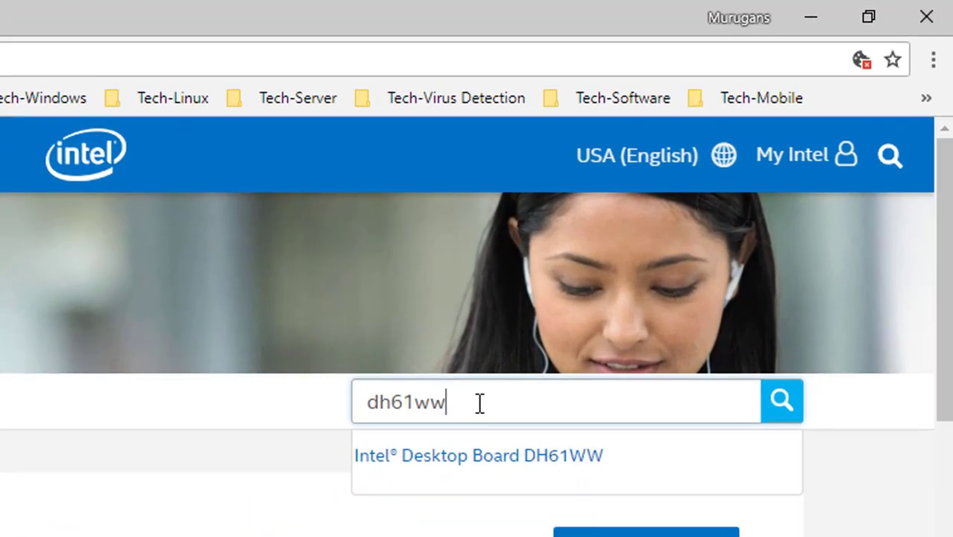
{"action": "left_click", "coordinate": [478, 455]}
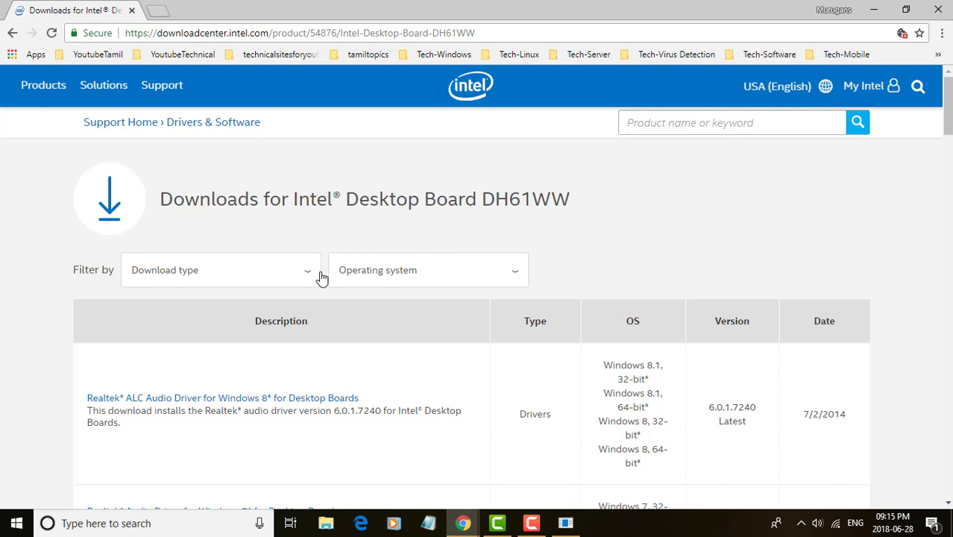
Filter the DH61WW list to Download type Drivers and Any Operating System.
{"action": "left_click", "coordinate": [220, 270]}
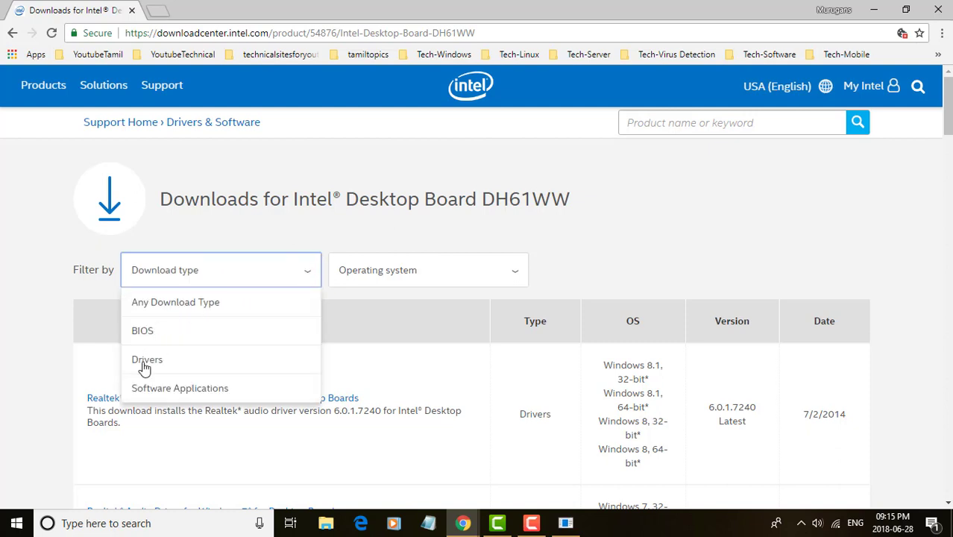
{"action": "mouse_move", "coordinate": [157, 361]}
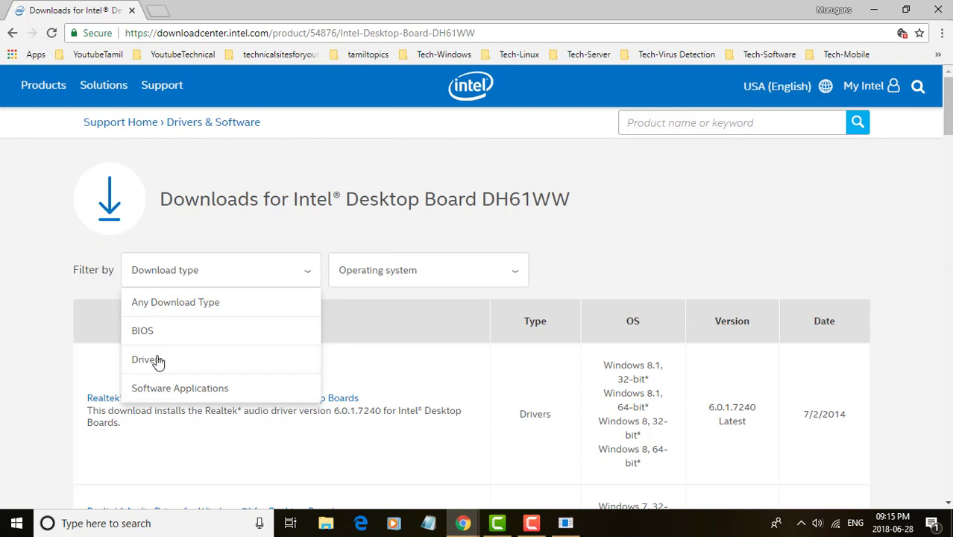
{"action": "left_click", "coordinate": [145, 359]}
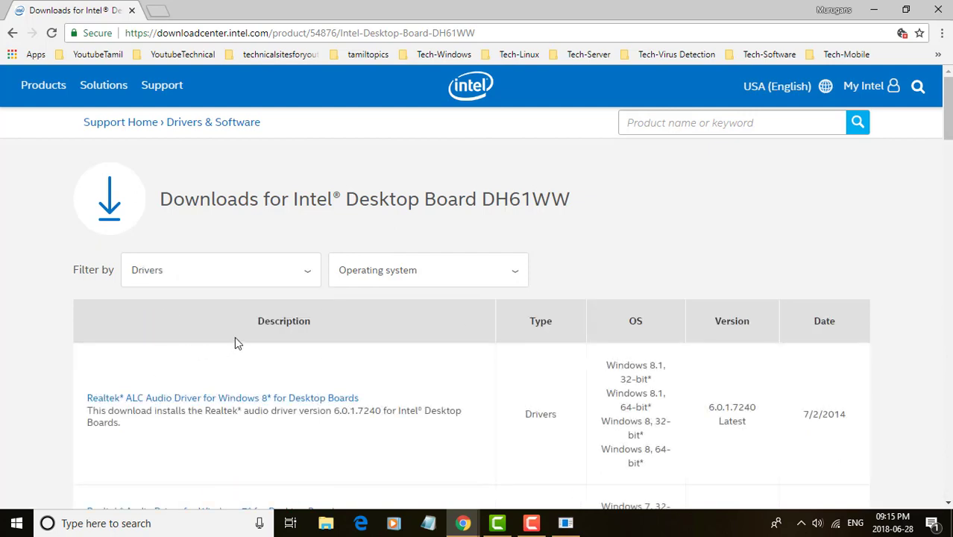
{"action": "mouse_move", "coordinate": [459, 333]}
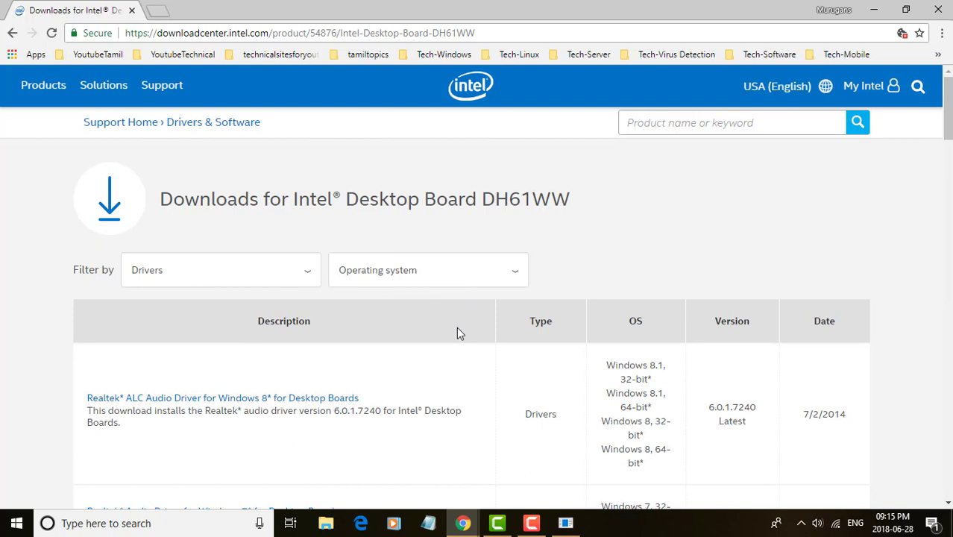
{"action": "mouse_move", "coordinate": [507, 285]}
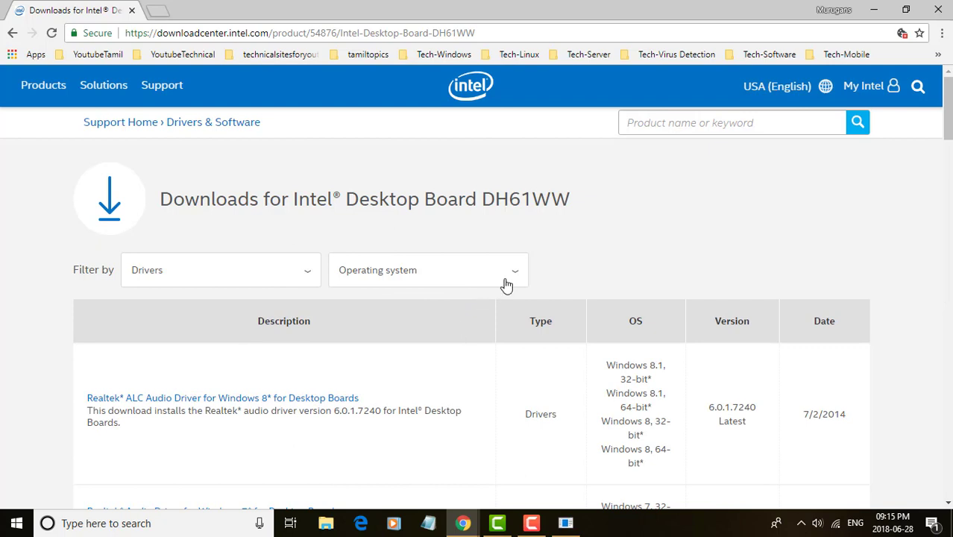
{"action": "left_click", "coordinate": [428, 270]}
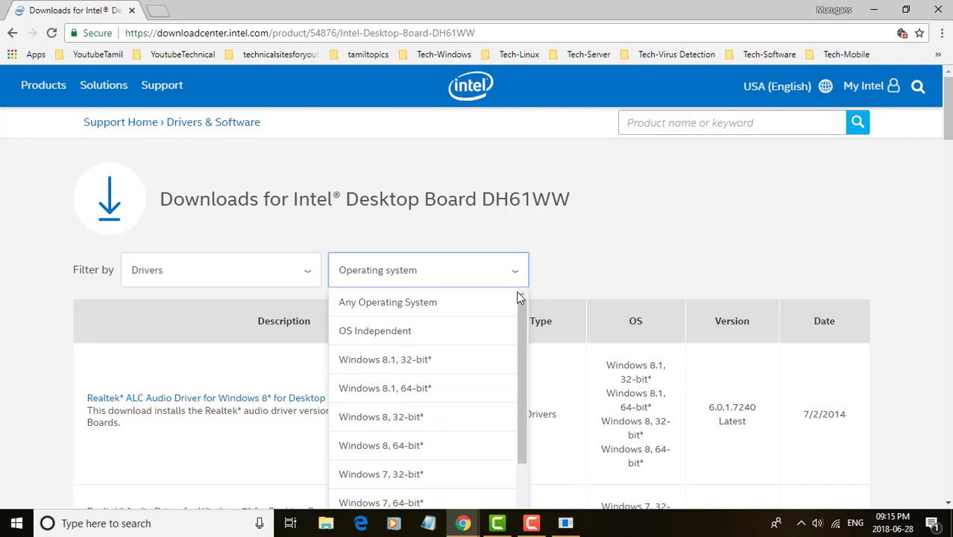
{"action": "scroll", "scroll_direction": "down", "scroll_amount": 3}
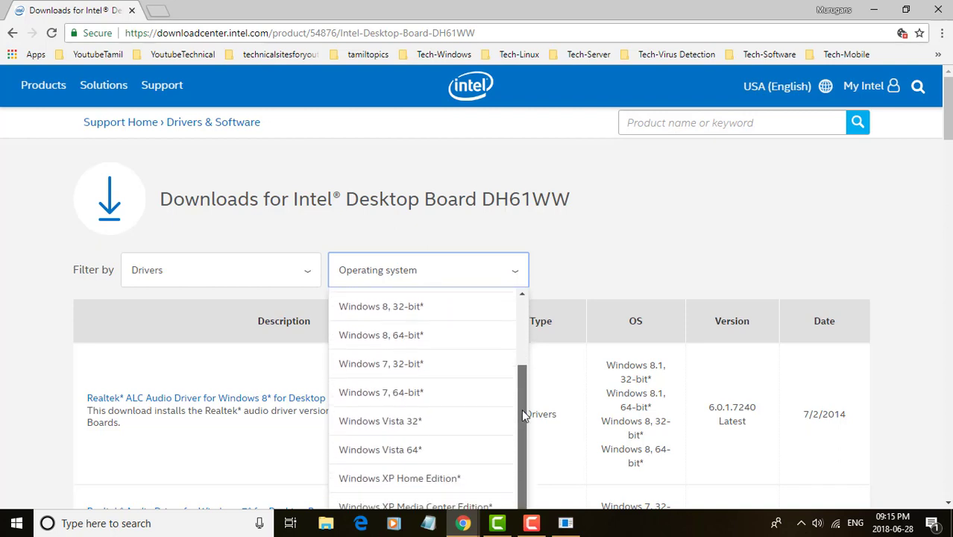
{"action": "scroll", "scroll_direction": "up", "scroll_amount": 3}
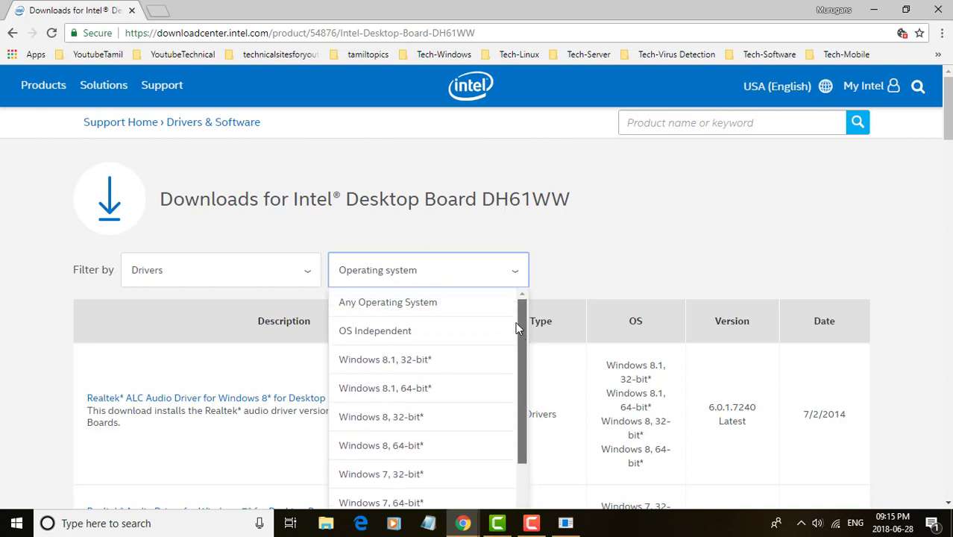
{"action": "left_click", "coordinate": [381, 433]}
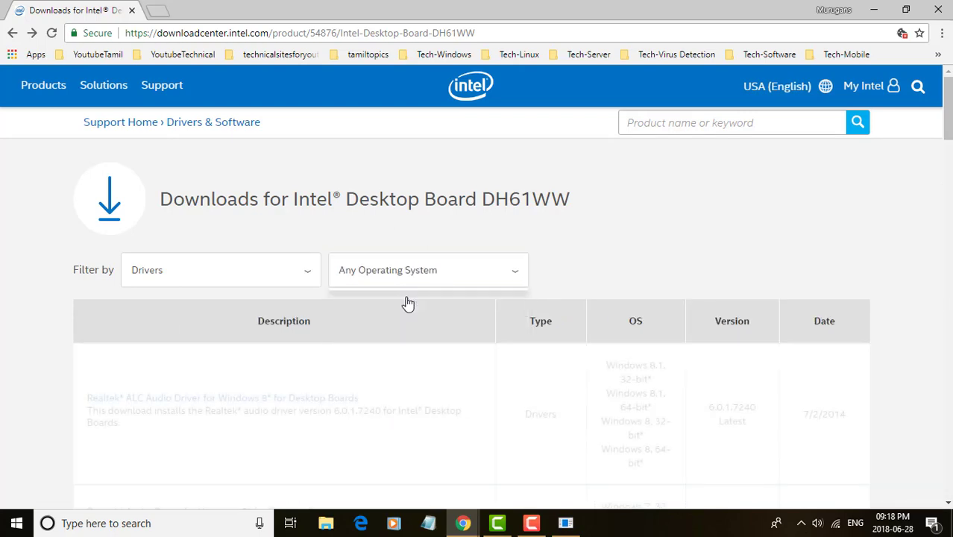
Go to the Intel Chipset Device Software for 6 Series Chipset-Based Desktop Boards page.
{"action": "scroll", "scroll_direction": "down", "scroll_amount": 3}
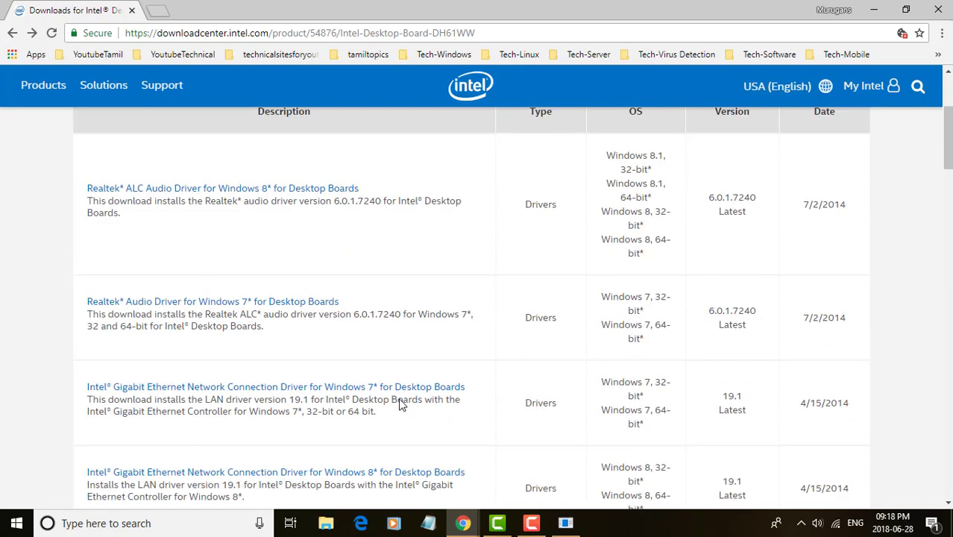
{"action": "scroll", "scroll_direction": "down", "scroll_amount": 3}
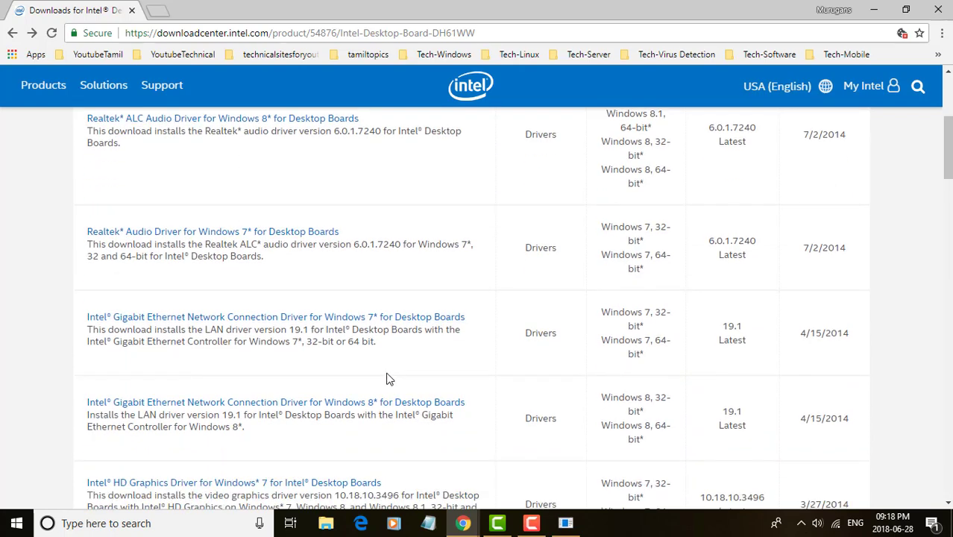
{"action": "scroll", "scroll_direction": "down", "scroll_amount": 3}
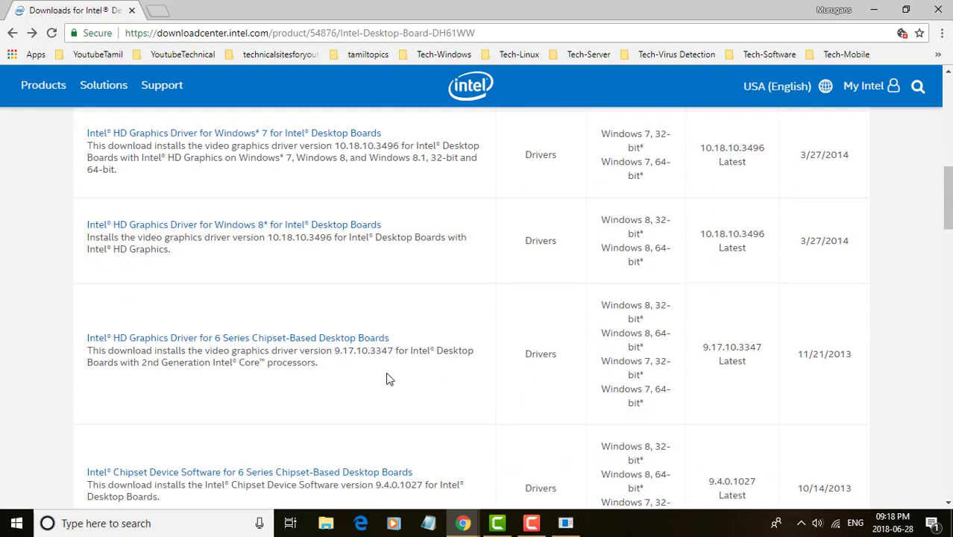
{"action": "scroll", "scroll_direction": "down", "scroll_amount": 3}
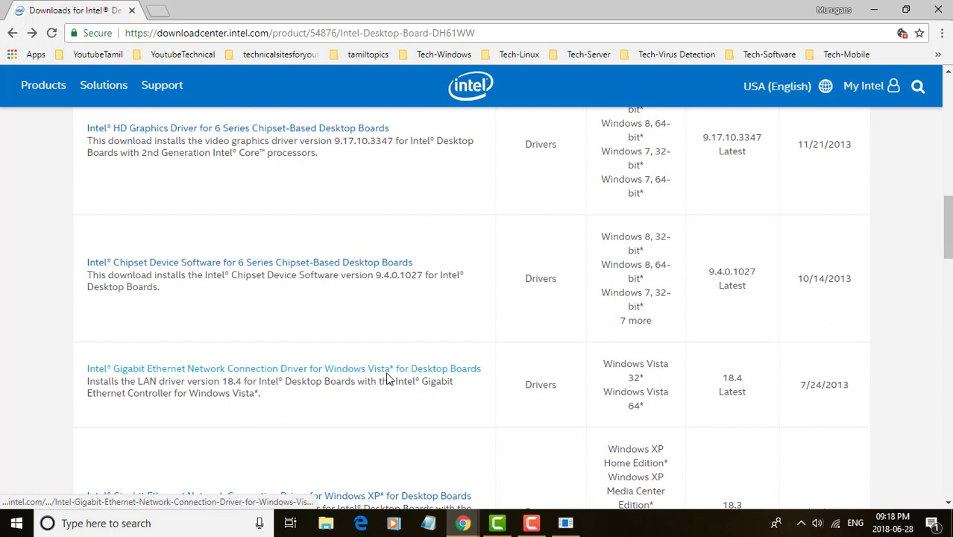
{"action": "mouse_move", "coordinate": [359, 313]}
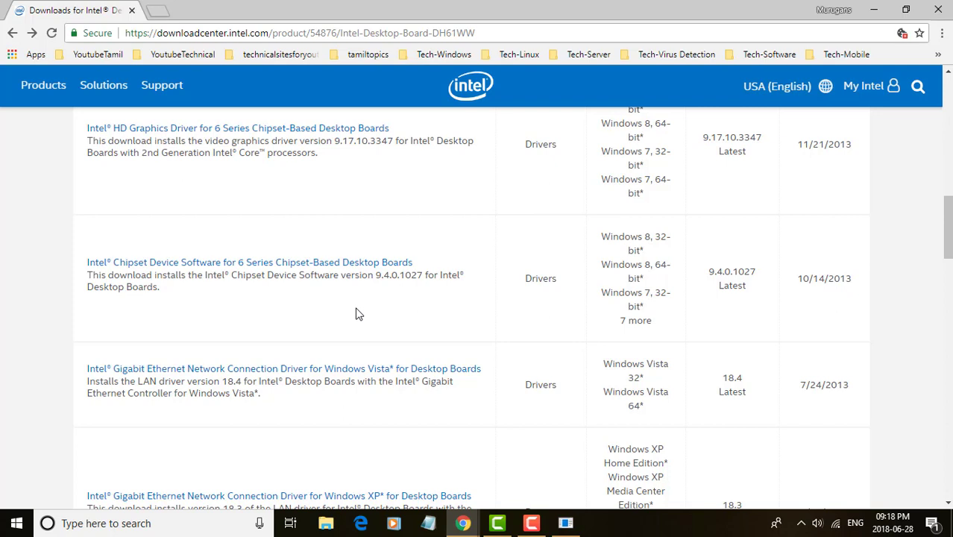
{"action": "mouse_move", "coordinate": [339, 267]}
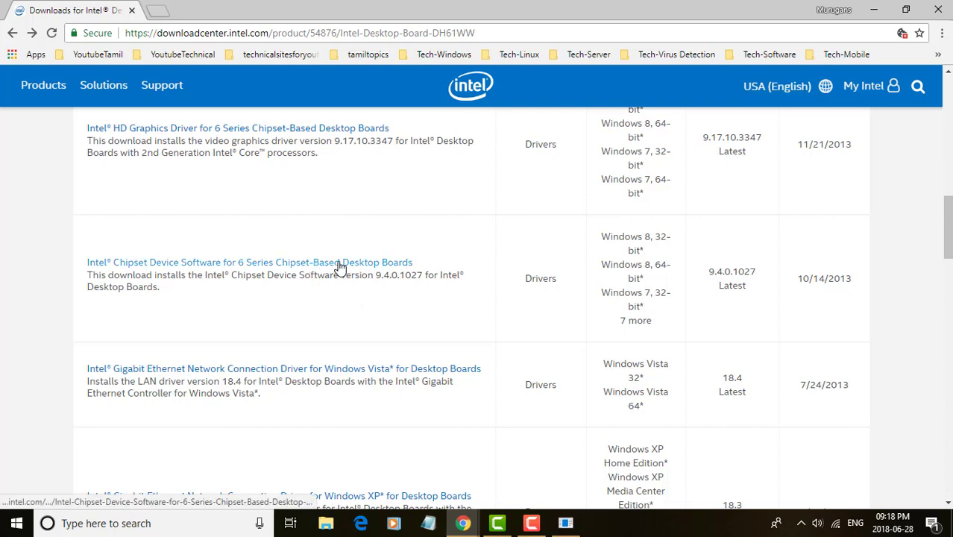
{"action": "left_click", "coordinate": [249, 262]}
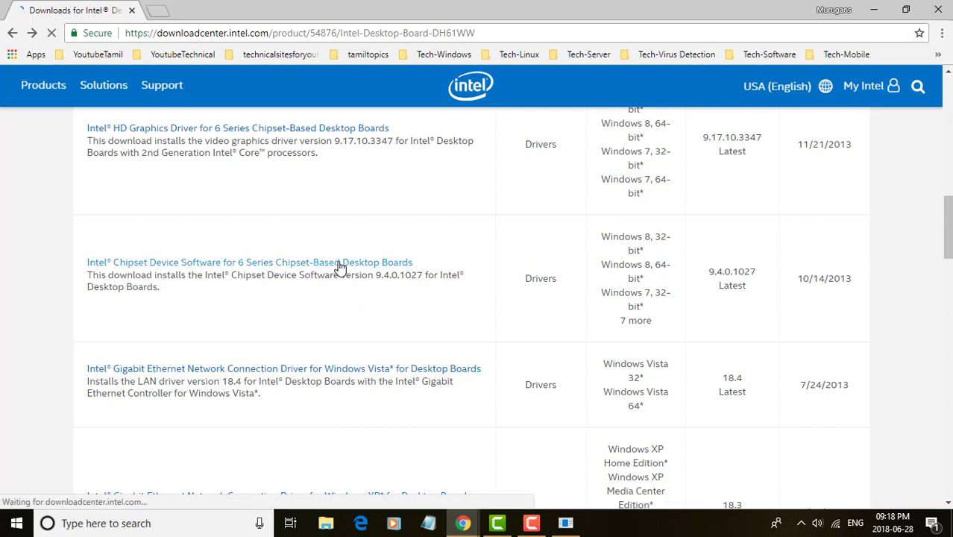
{"action": "left_click", "coordinate": [249, 262]}
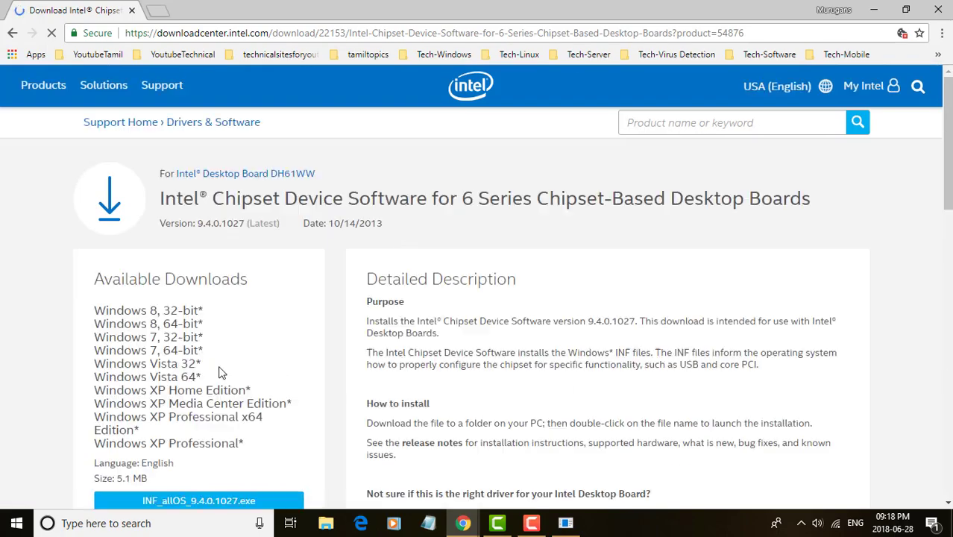
Start downloading INF_allOS_9.4.0.1027.exe, bringing up its license agreement.
{"action": "scroll", "scroll_direction": "down", "scroll_amount": 3}
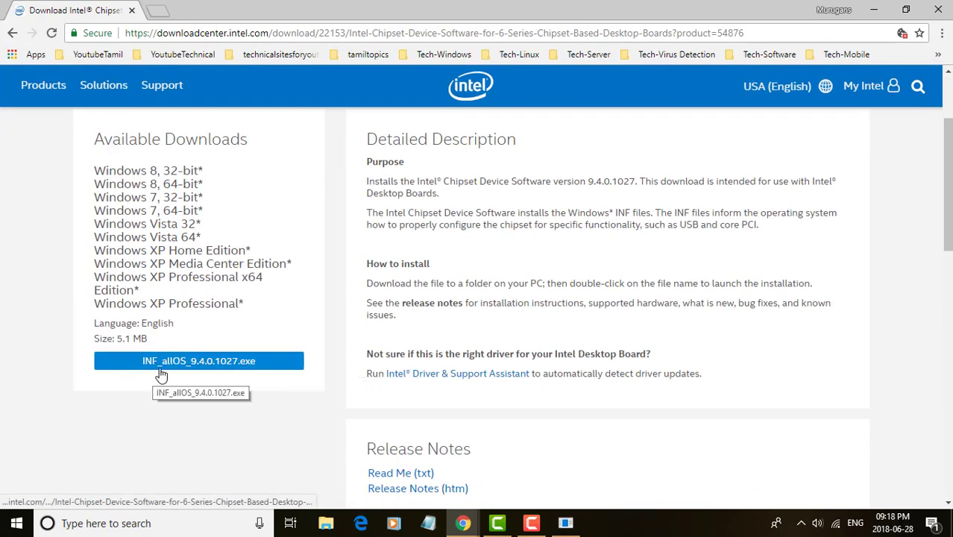
{"action": "left_click", "coordinate": [198, 360]}
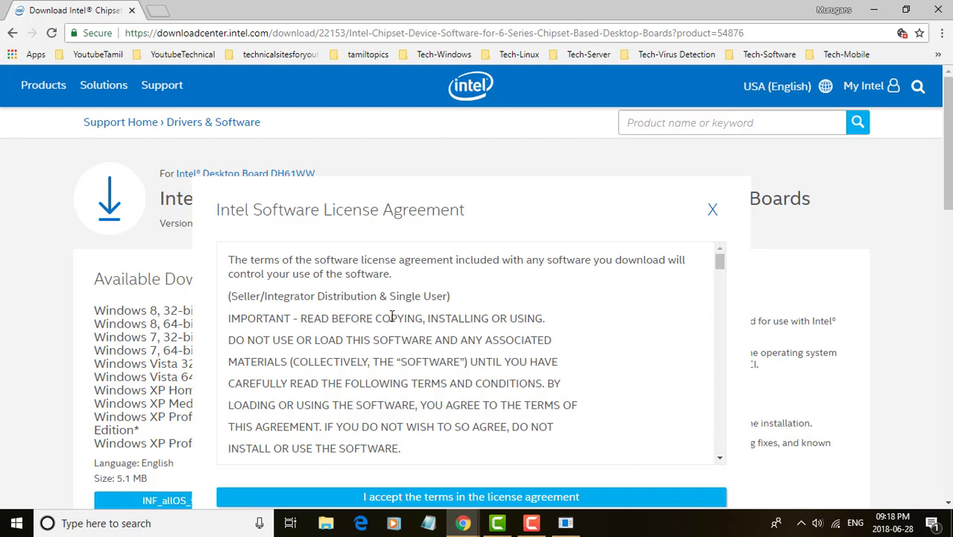
{"action": "mouse_move", "coordinate": [720, 264]}
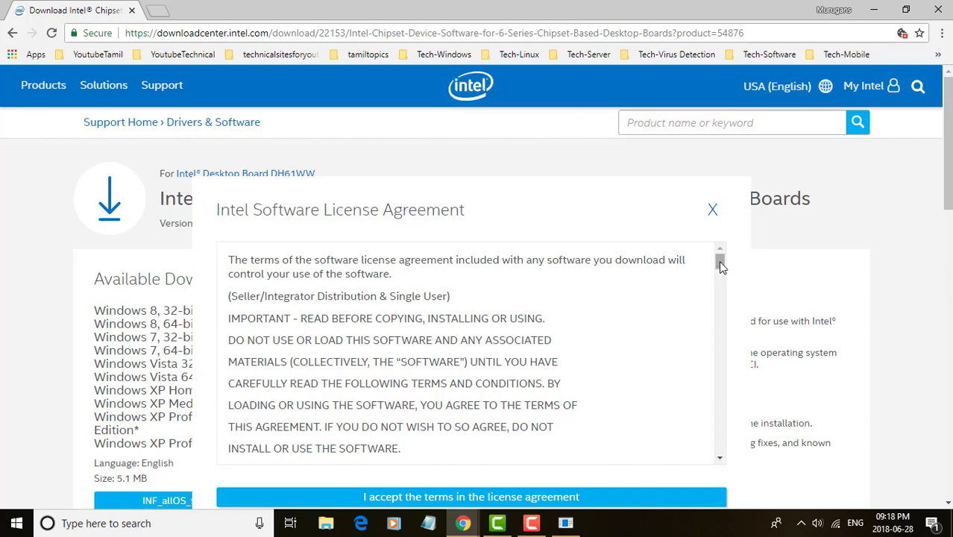
Accept the license terms so INF_allOS_9.4.0.1027.exe begins downloading.
{"action": "left_click", "coordinate": [471, 497]}
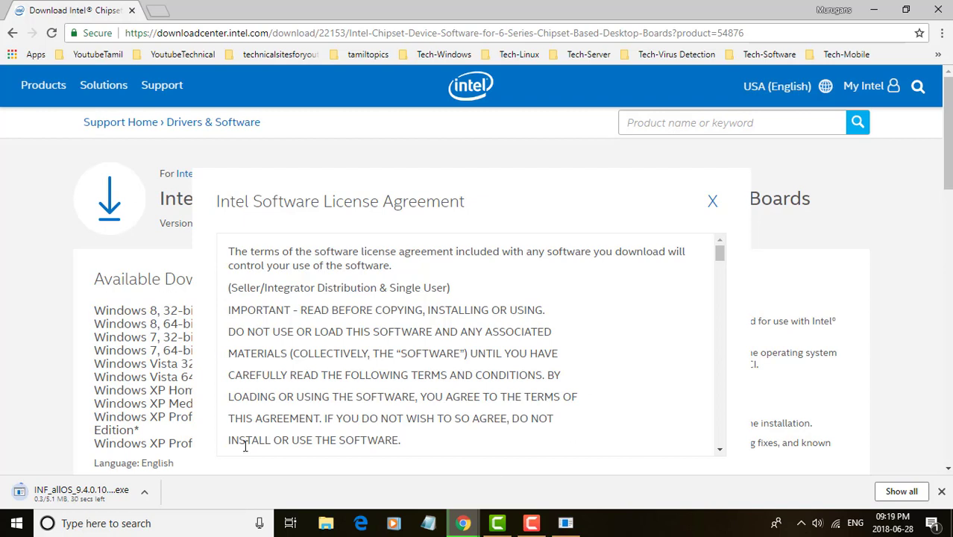
{"action": "mouse_move", "coordinate": [216, 414]}
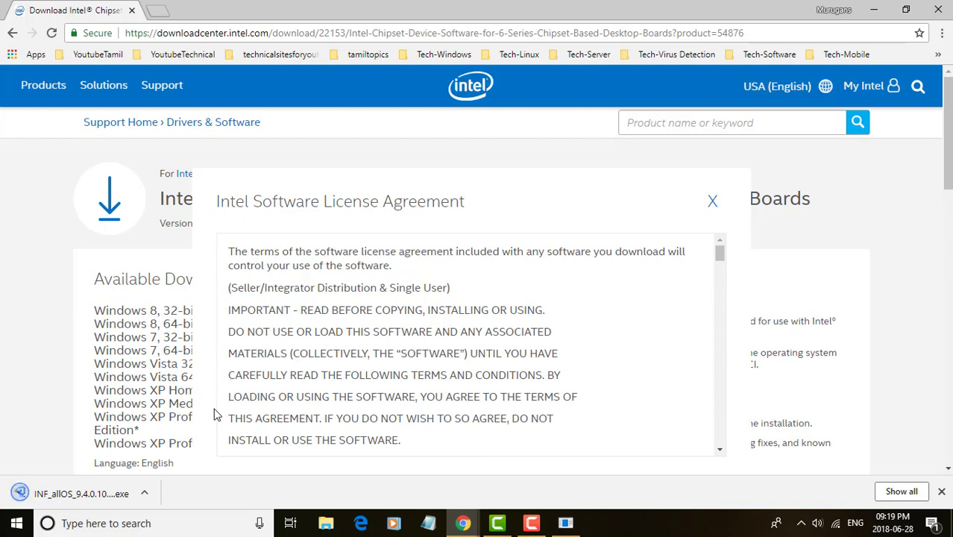
{"action": "mouse_move", "coordinate": [247, 511]}
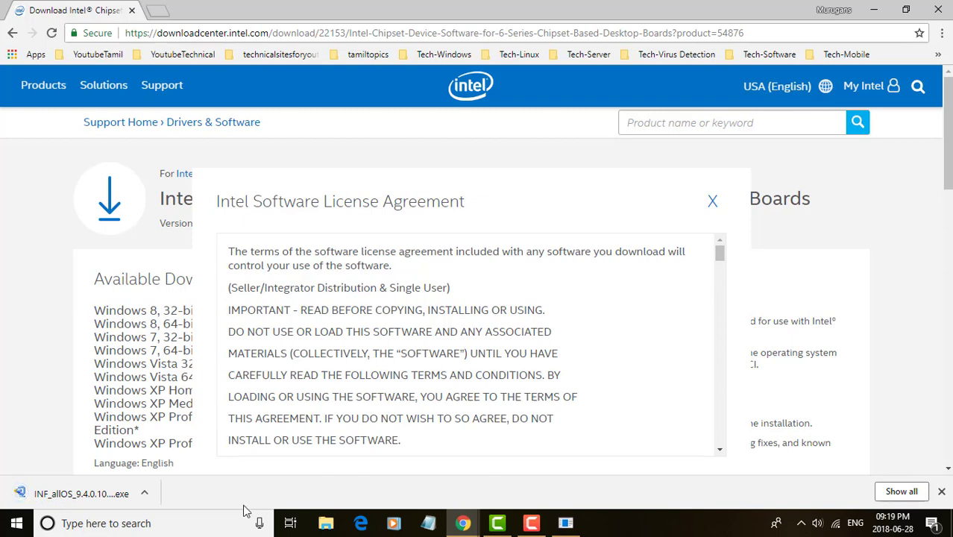